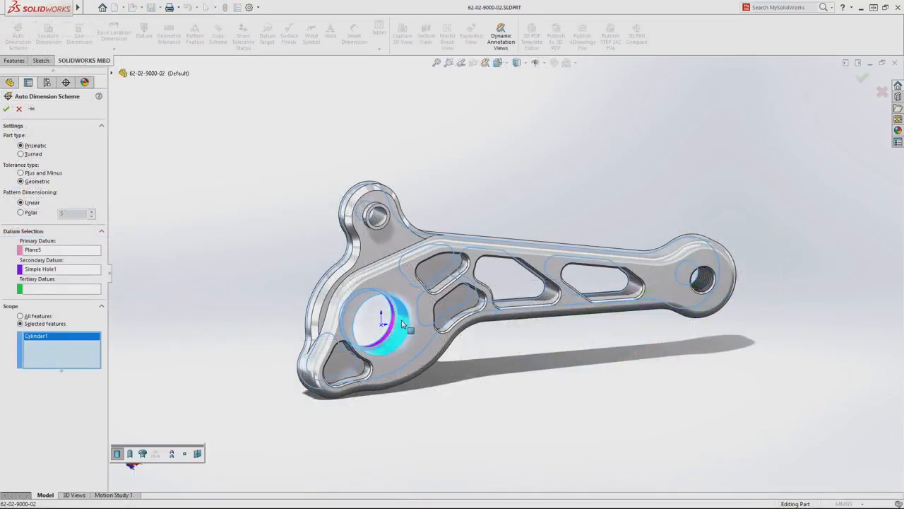
Add Simple Hole1 and Simple Hole2 to the scope and apply the auto dimension scheme
click(698, 283)
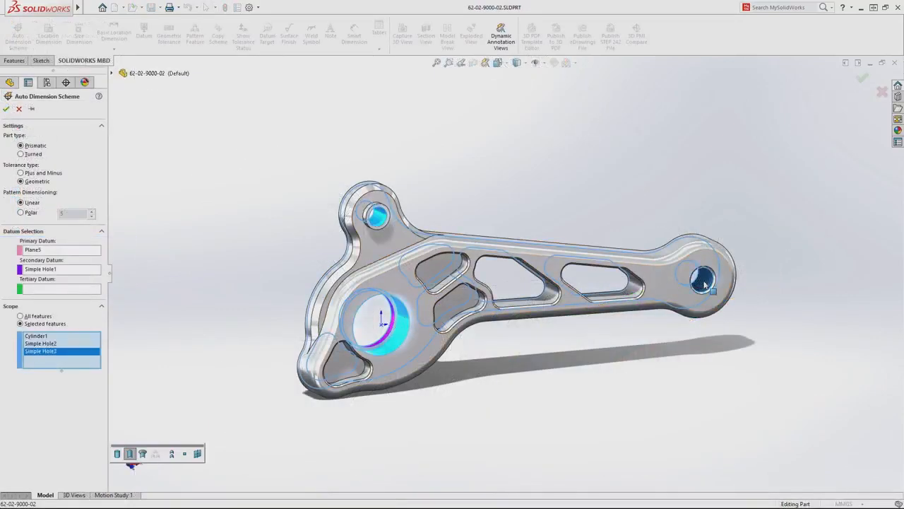
click(5, 109)
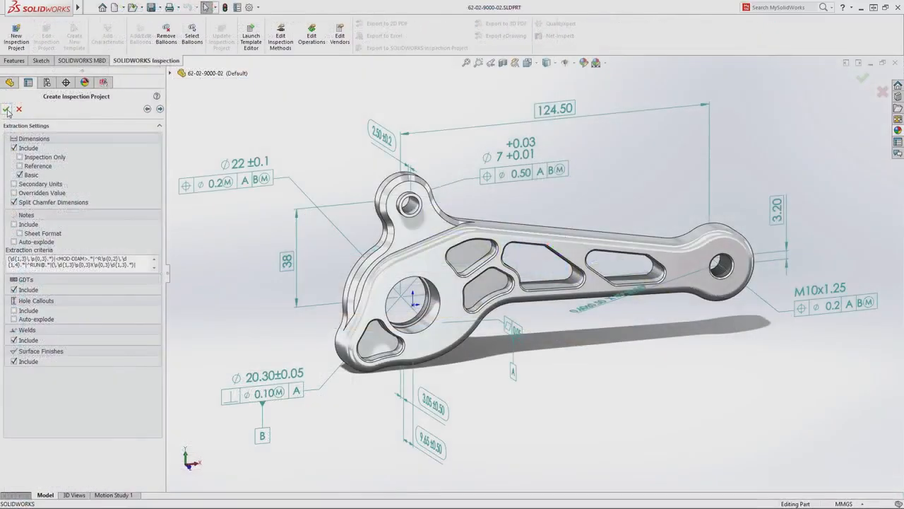
Start a new inspection project including dimensions, GD&T, welds and surface finishes
click(8, 109)
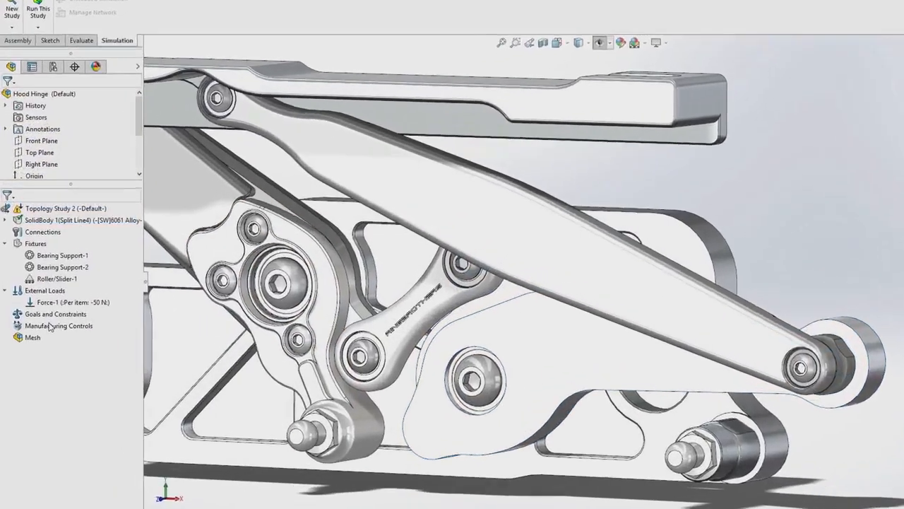
Set the topology study goal to Maximize Strength with a 3 % remaining-mass constraint
right_click(50, 314)
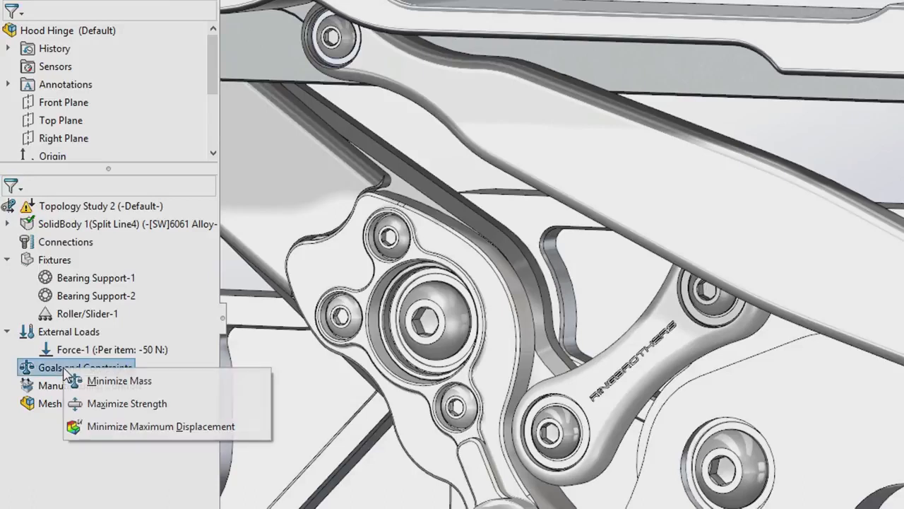
click(133, 404)
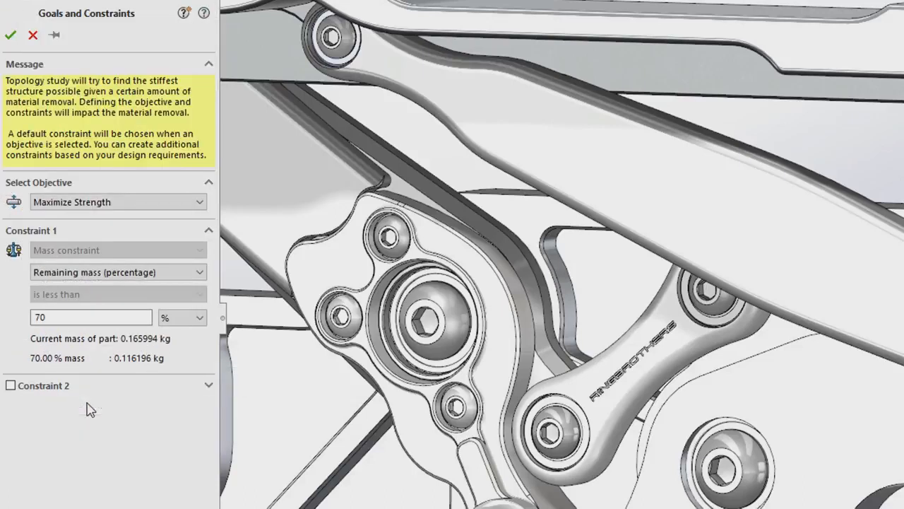
text(3)
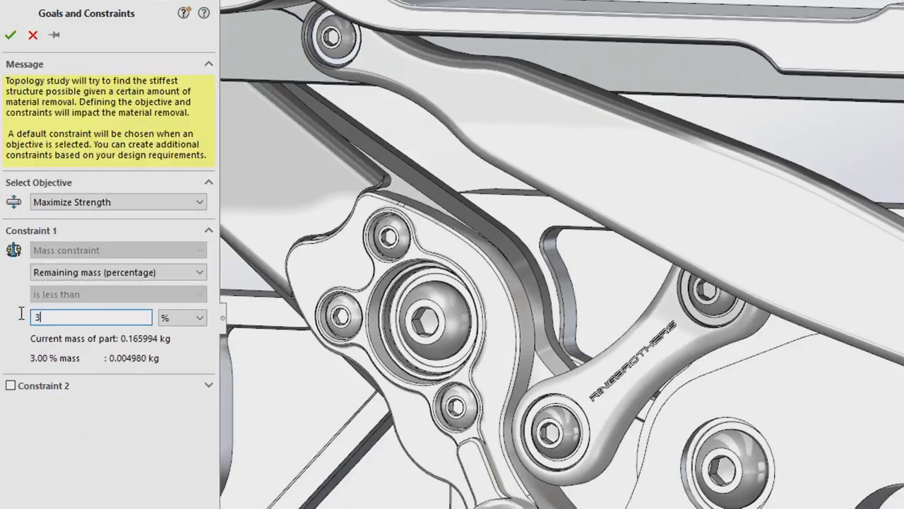
click(11, 35)
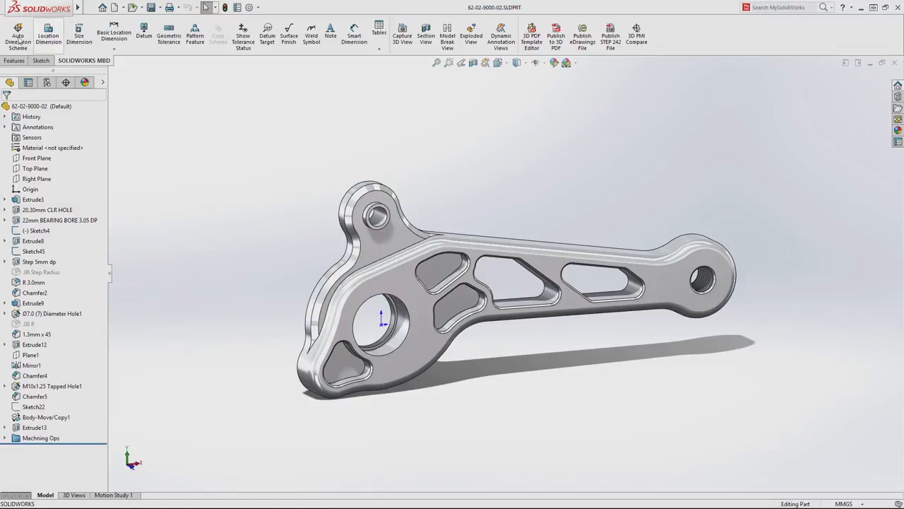
Start an Auto Dimension Scheme with Cylinder1 and Simple Hole1 as scope features
click(17, 31)
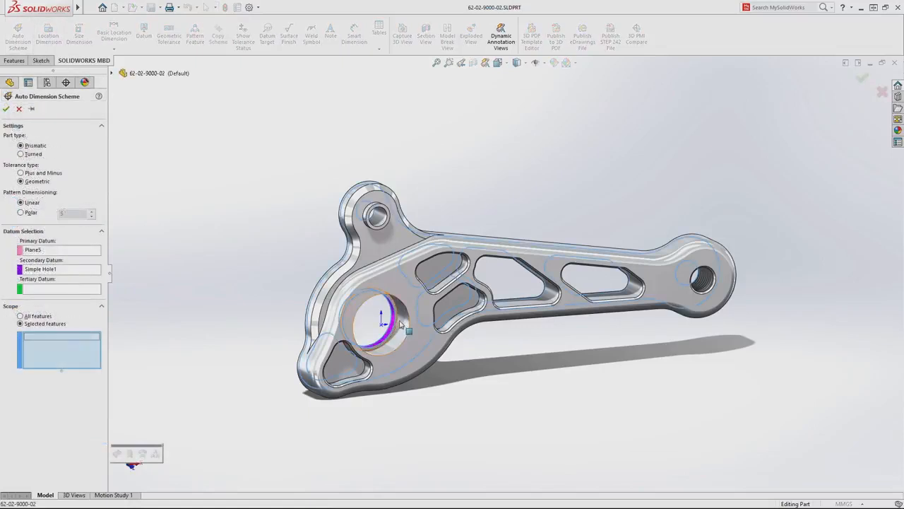
click(375, 215)
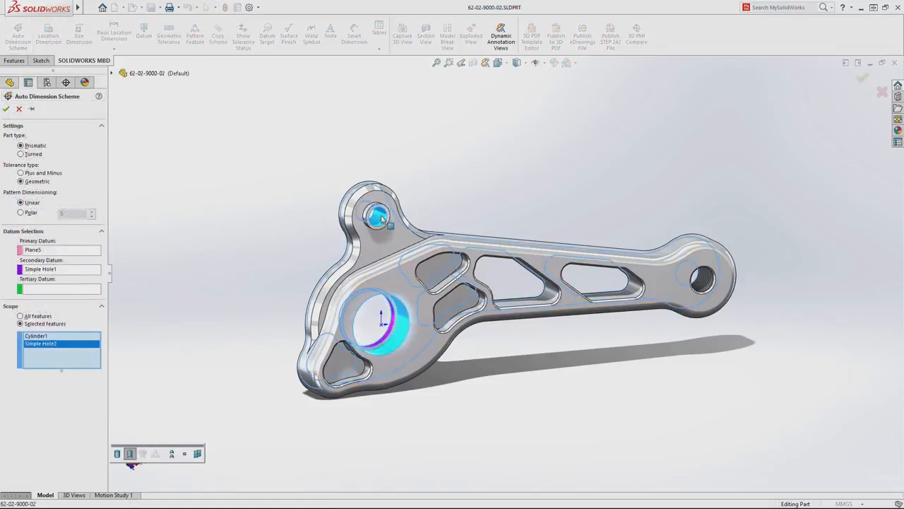
click(700, 284)
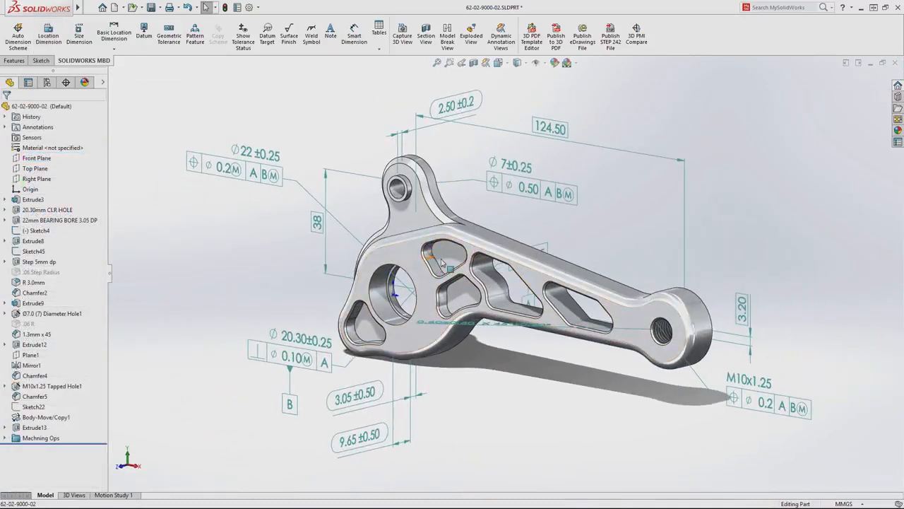
Run Tolerance Based Machining from SOLIDWORKS CAM after reviewing the tolerance range table
click(138, 60)
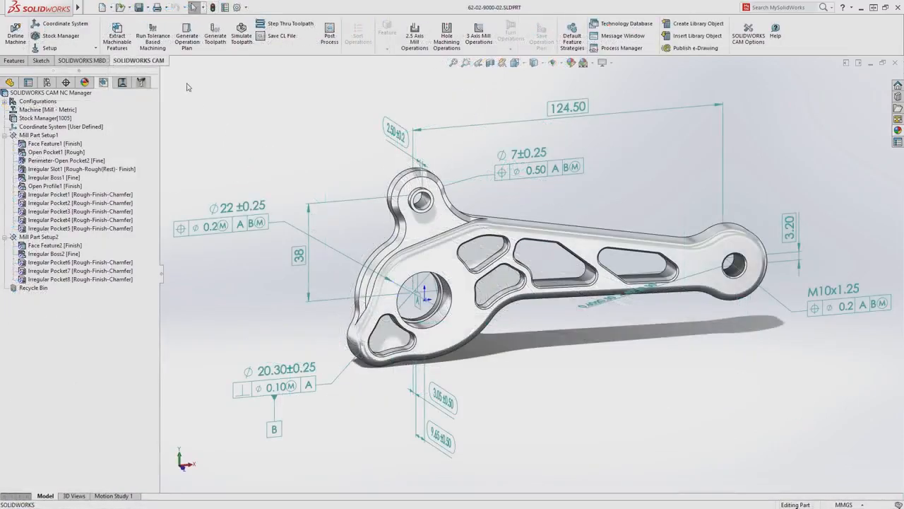
click(152, 36)
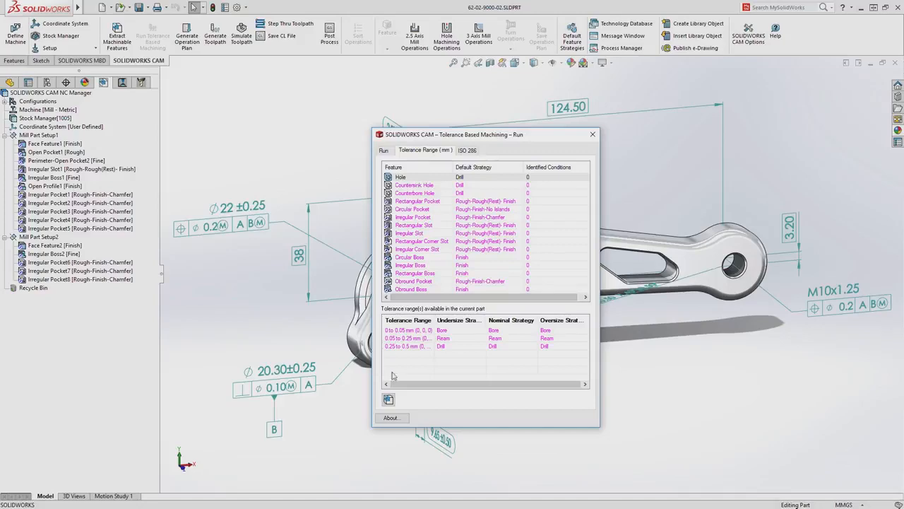
click(388, 399)
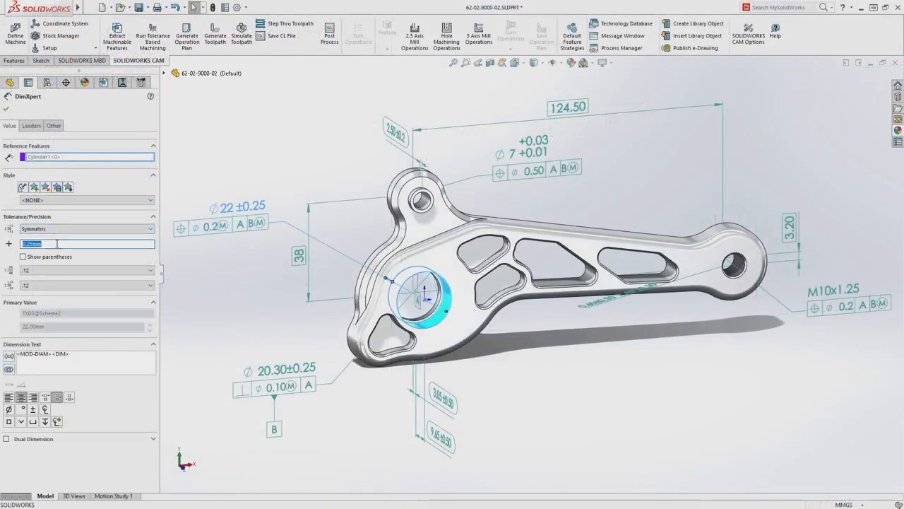
Set the ⌀22 bore to a symmetric 0.1mm tolerance and fully rebuild the machining data
text(0.1mm)
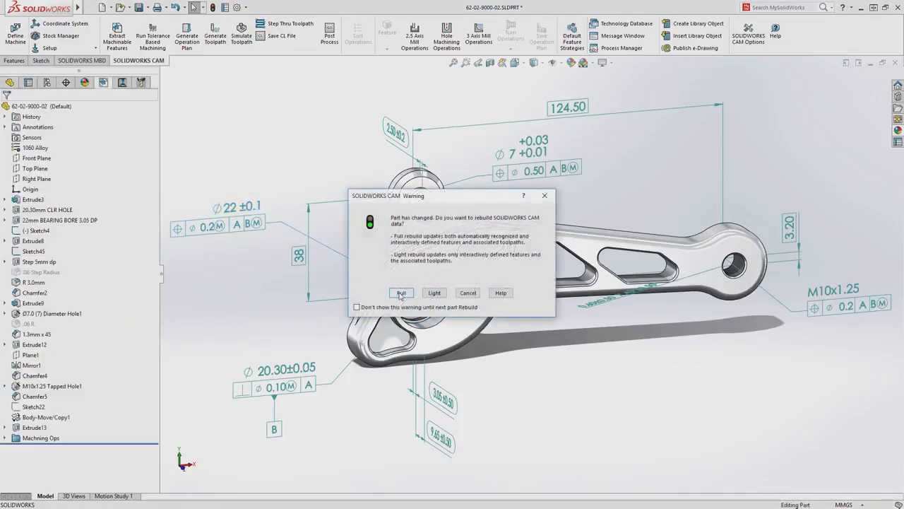
click(402, 293)
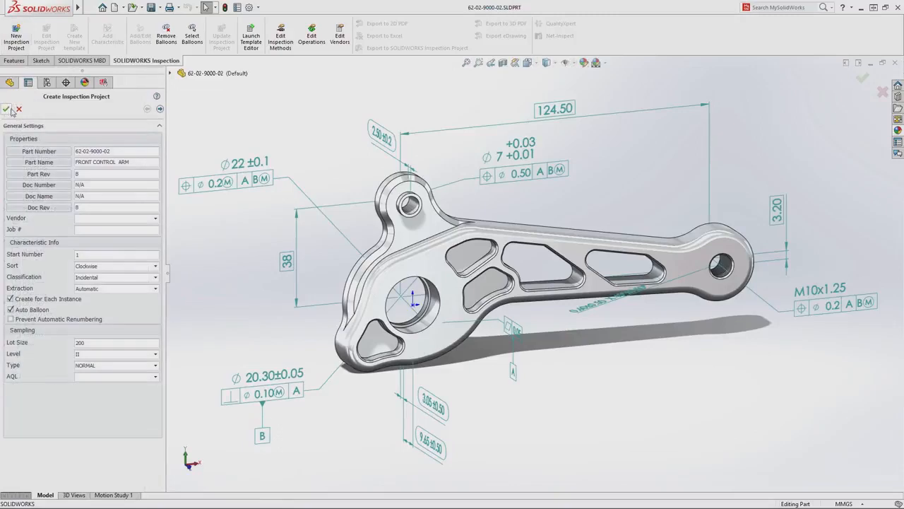
Choose the inspection vendor and create the project with the reviewed extraction settings
click(153, 218)
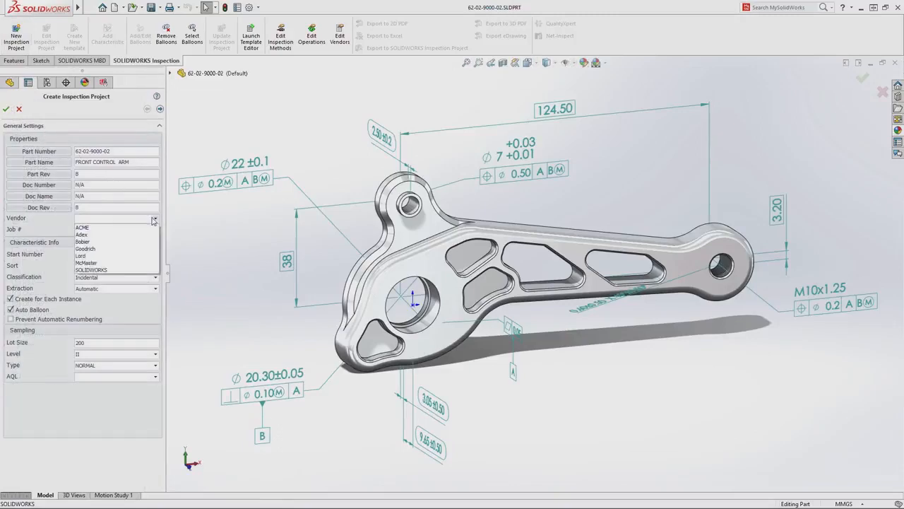
click(91, 268)
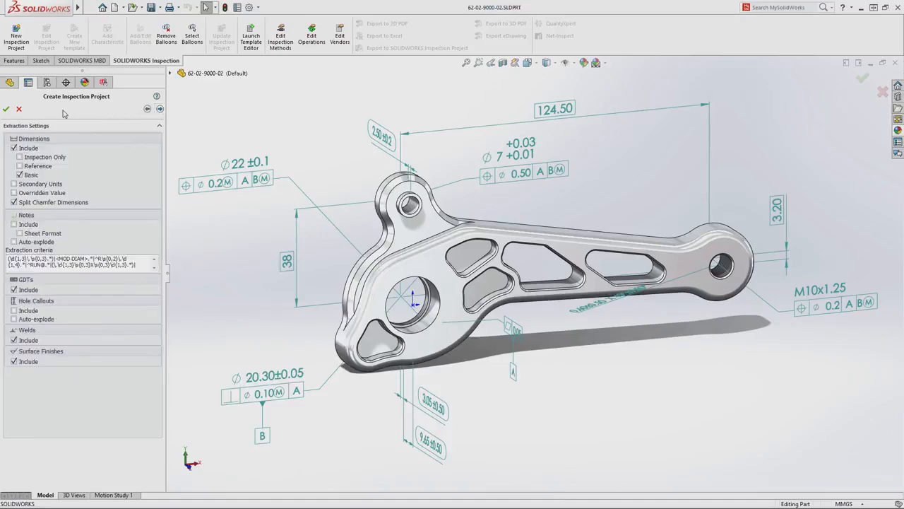
click(6, 109)
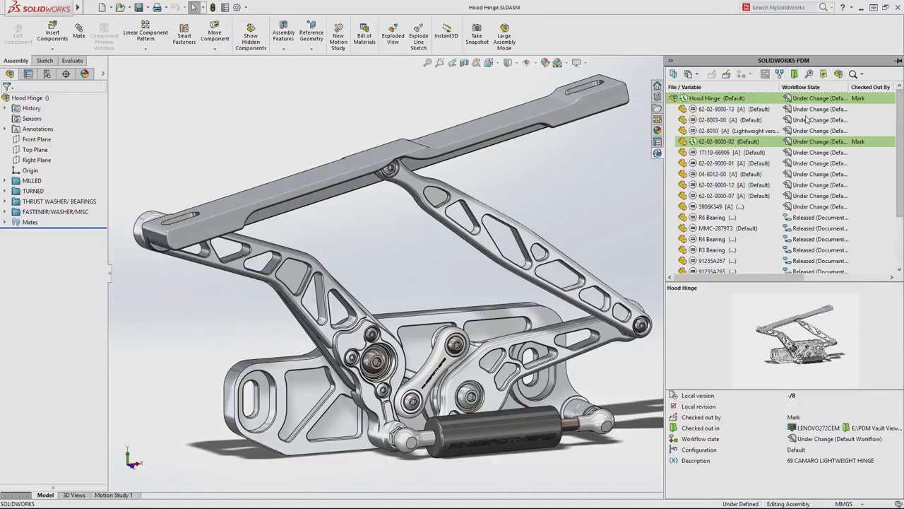
mouse_move(727, 73)
text(Front Control Arm tolerance change.)
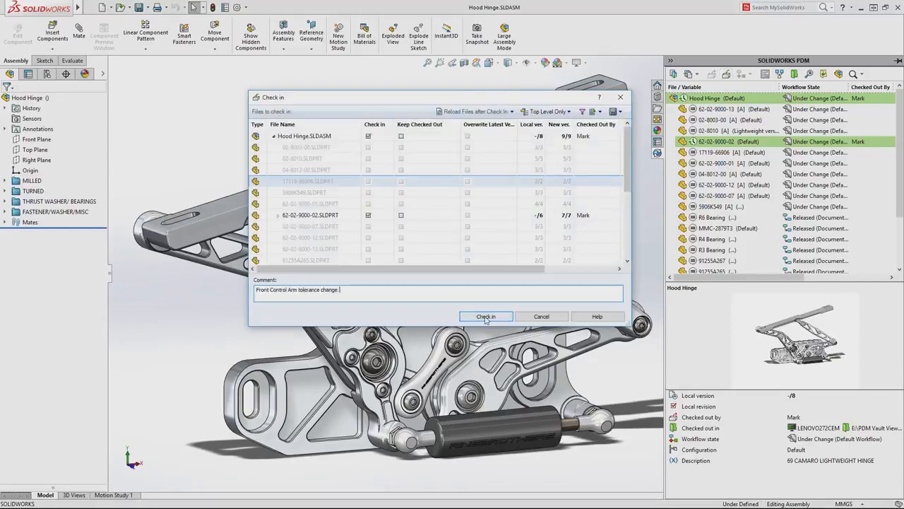
Check the changed files into the PDM vault with the tolerance comment and review them in the vault view
click(486, 317)
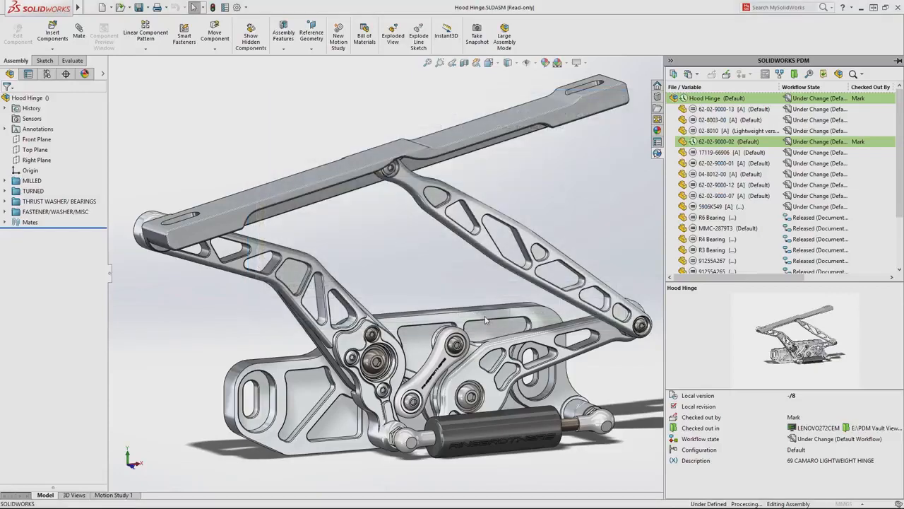
click(715, 73)
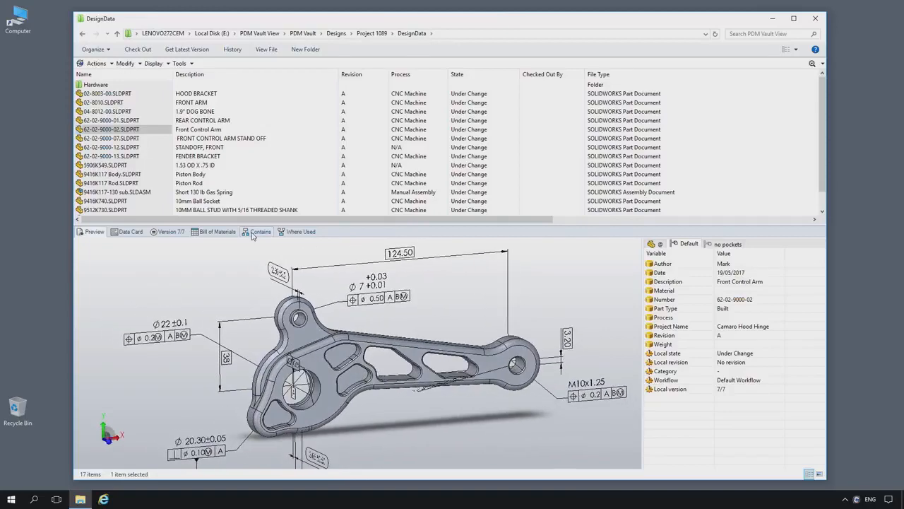
click(257, 232)
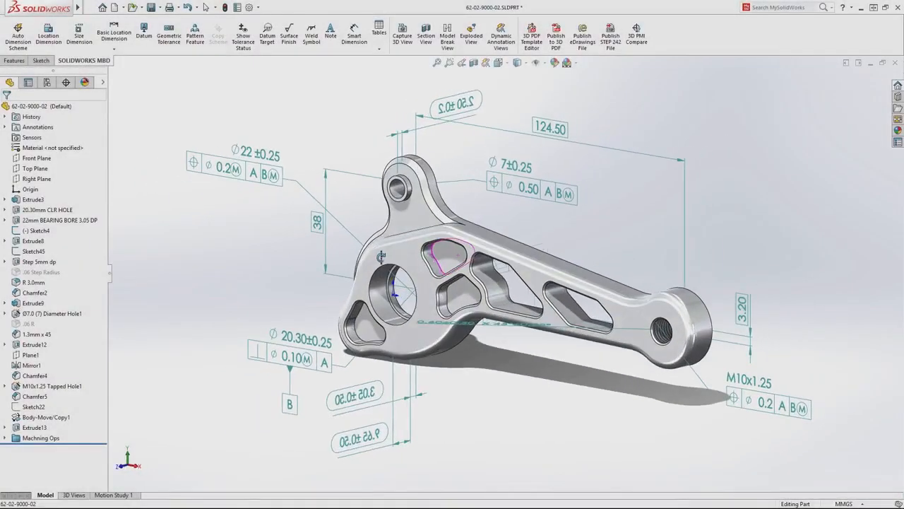
drag(509, 268, 516, 263)
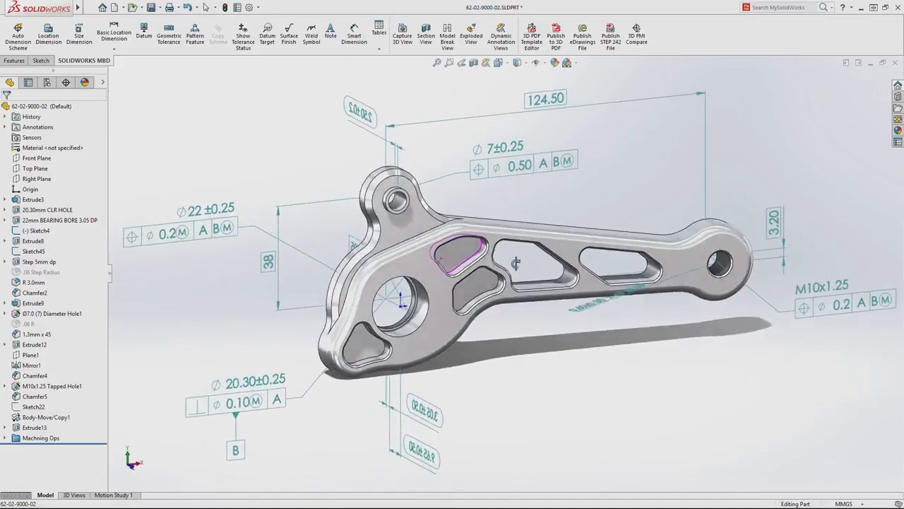